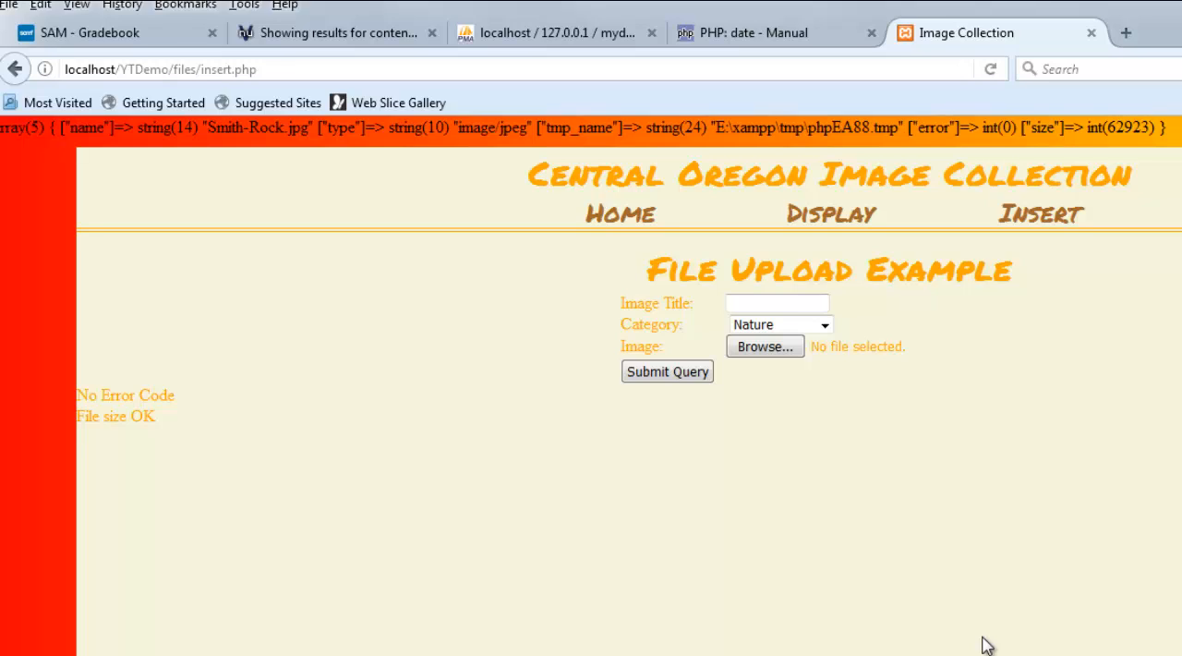
{"action": "mouse_move", "coordinate": [1050, 543]}
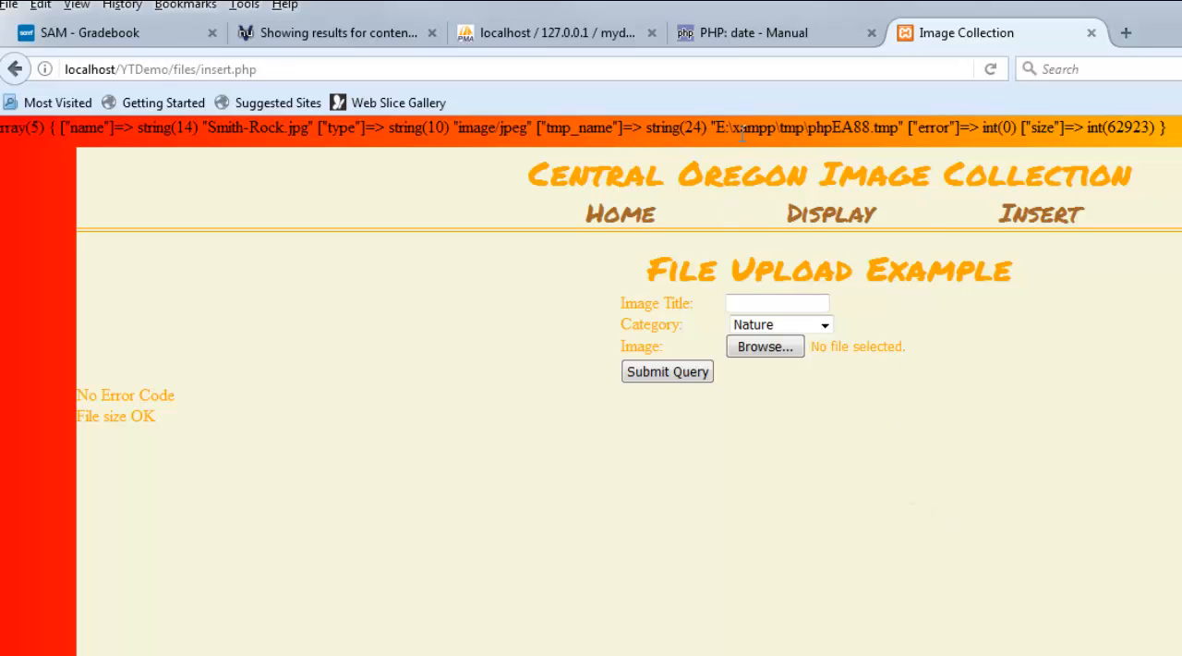
{"action": "mouse_move", "coordinate": [928, 485]}
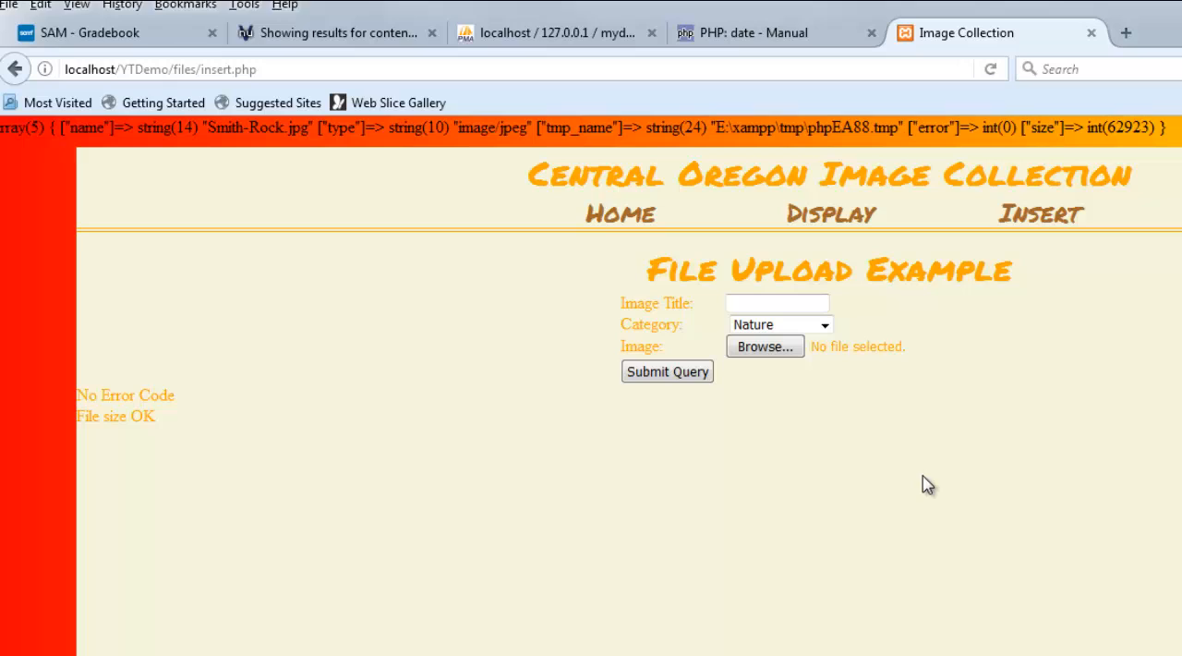
{"action": "mouse_move", "coordinate": [478, 267]}
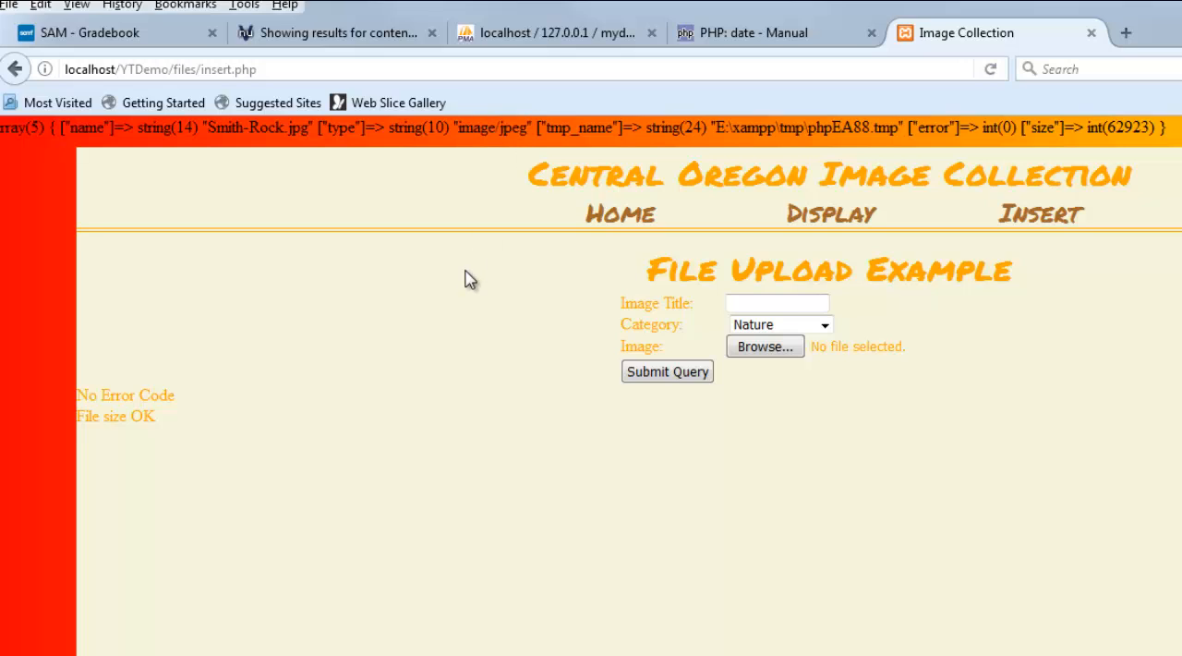
Highlight the $_FILES type lookup on line 27 and the good-file else branch on line 32.
{"action": "double_click", "coordinate": [340, 127]}
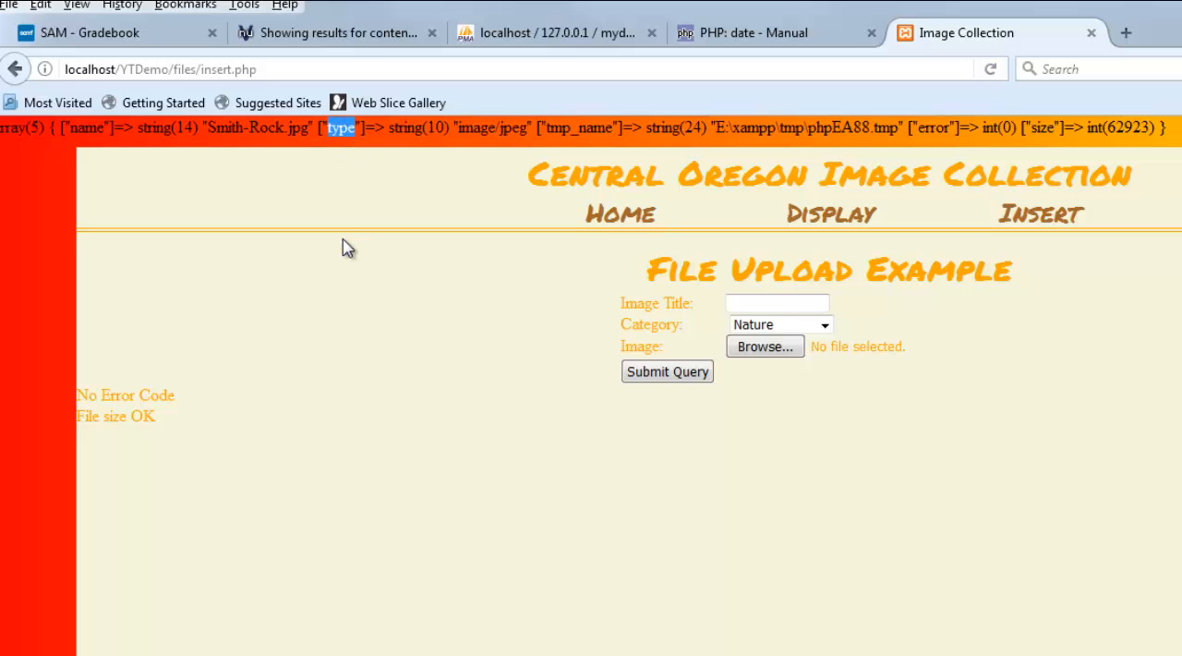
{"action": "mouse_move", "coordinate": [348, 386]}
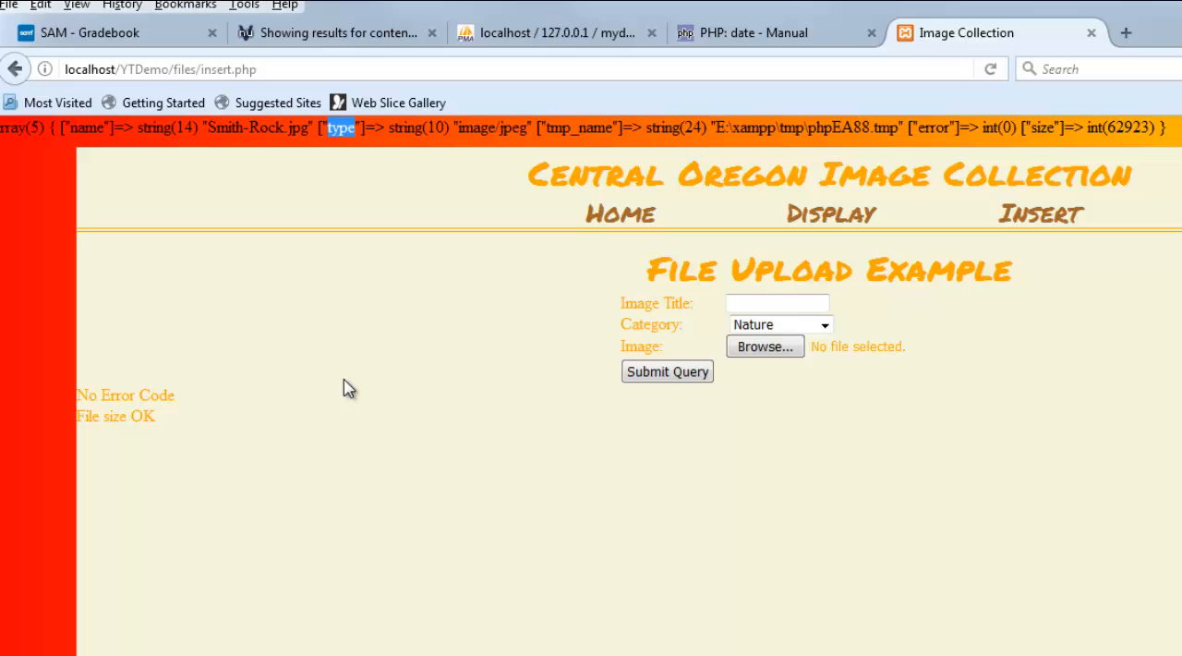
{"action": "mouse_move", "coordinate": [409, 489]}
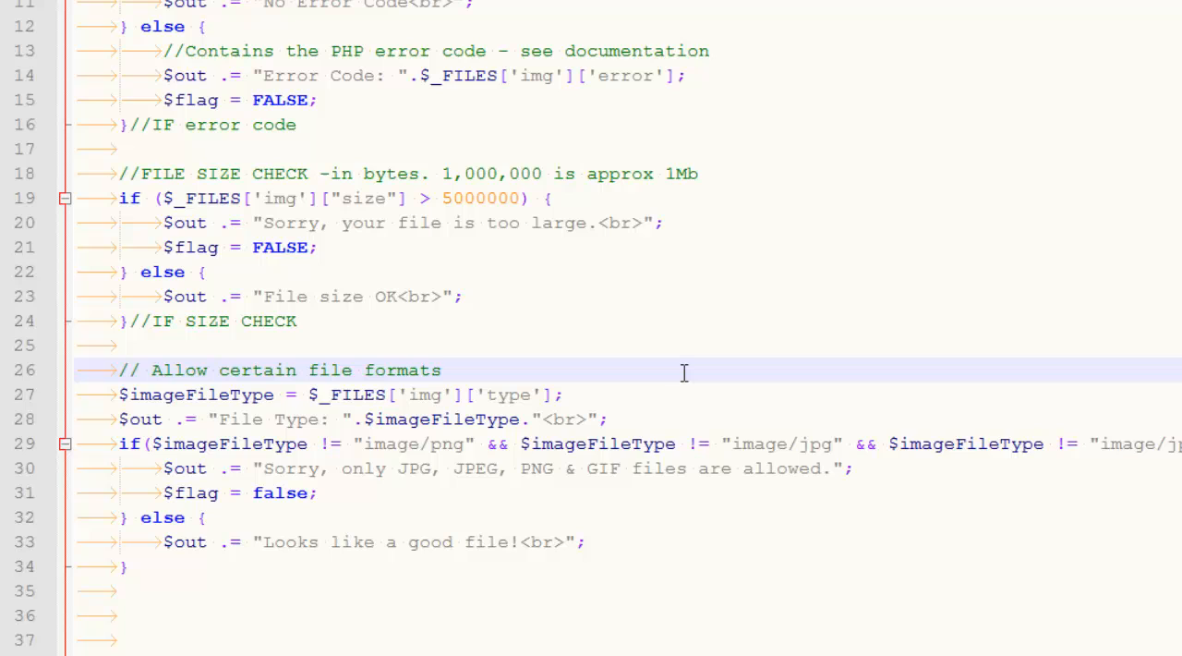
{"action": "left_click", "coordinate": [441, 370]}
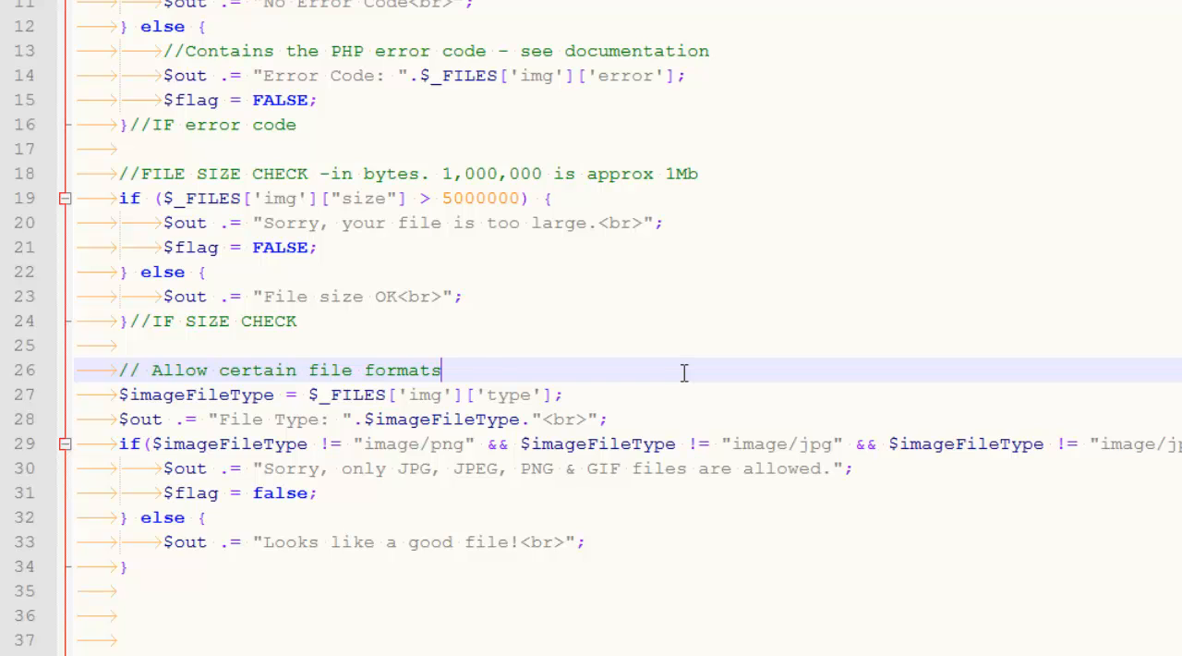
{"action": "mouse_move", "coordinate": [311, 395]}
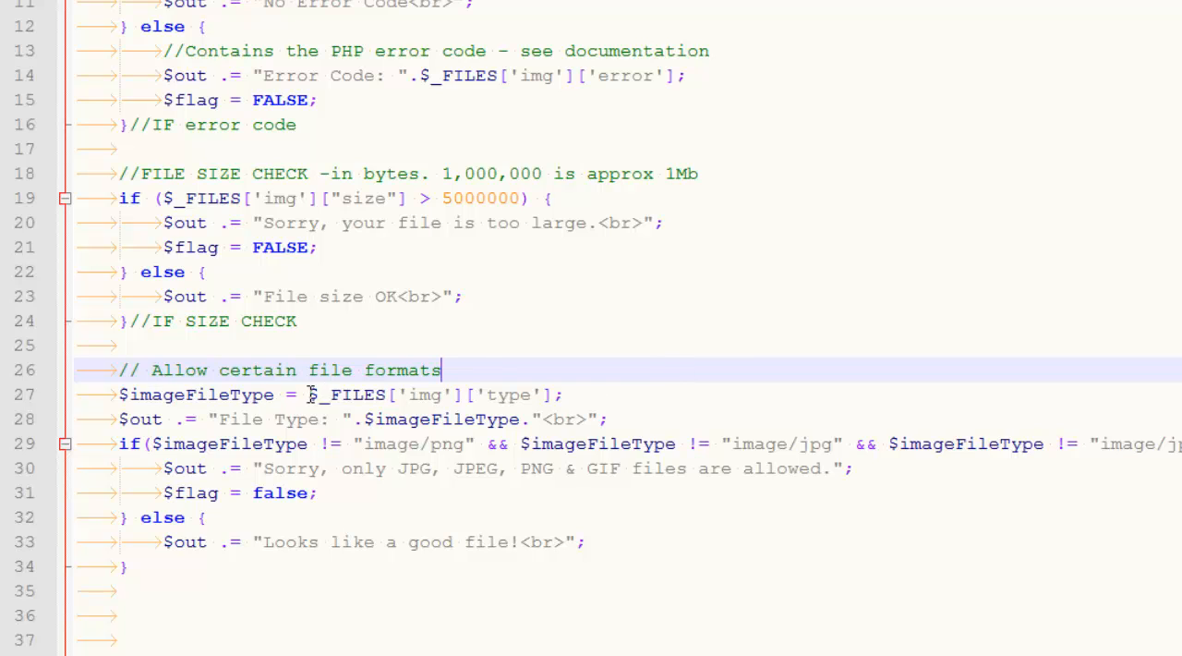
{"action": "double_click", "coordinate": [506, 395]}
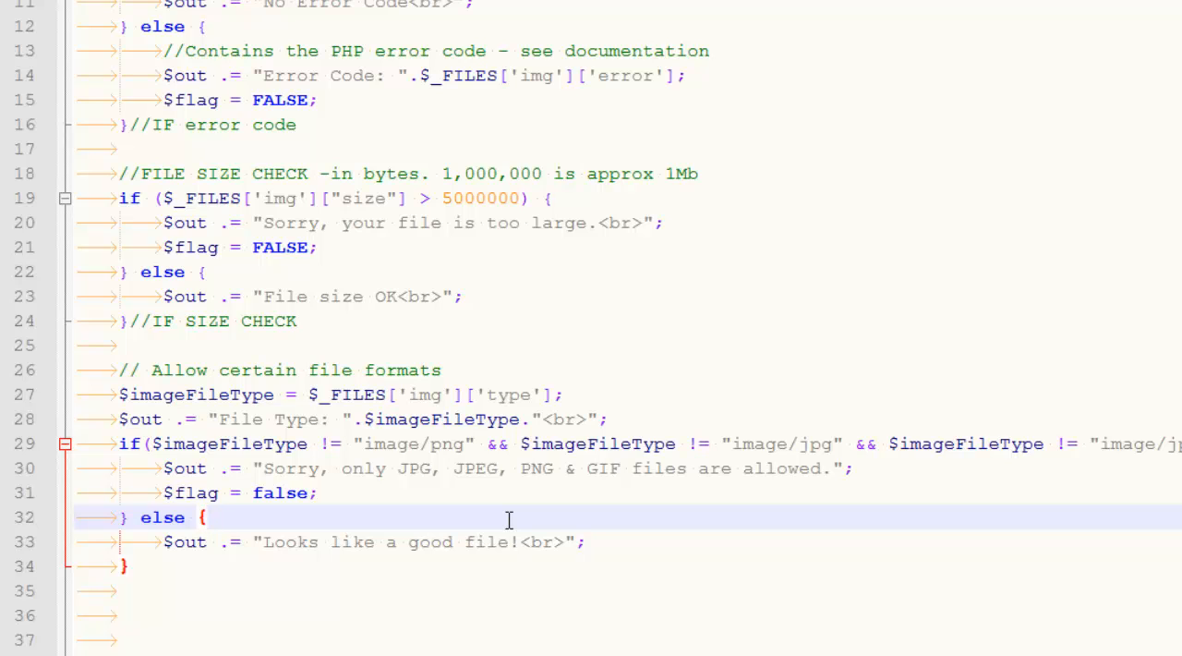
{"action": "left_click", "coordinate": [205, 517]}
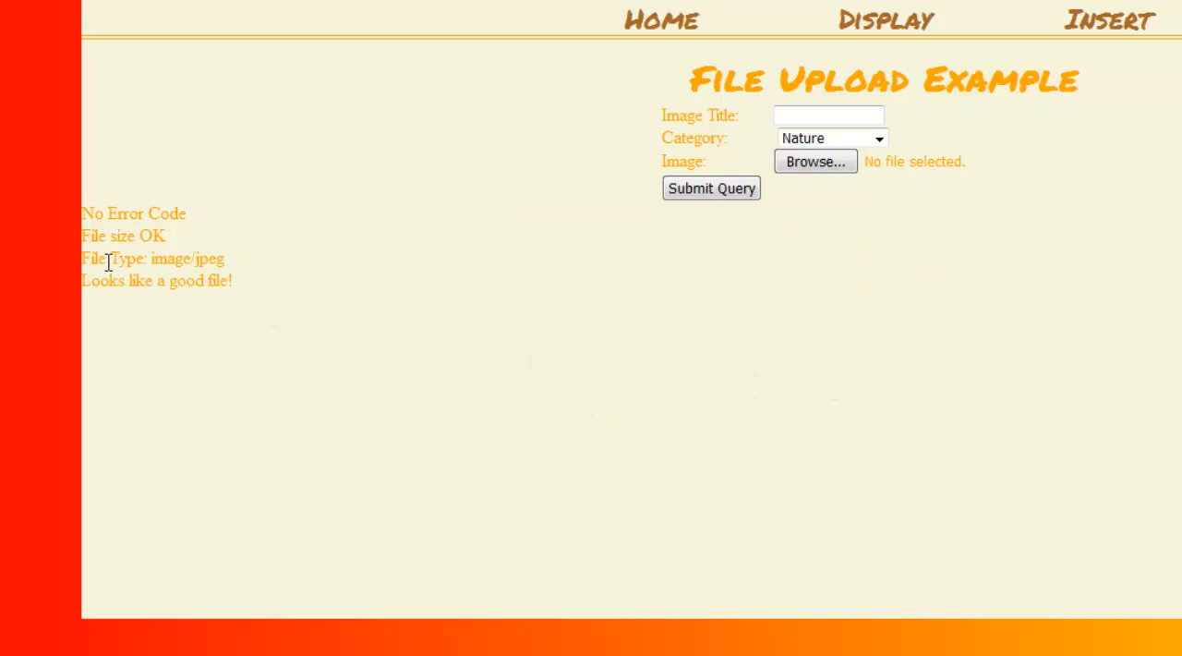
{"action": "mouse_move", "coordinate": [284, 351]}
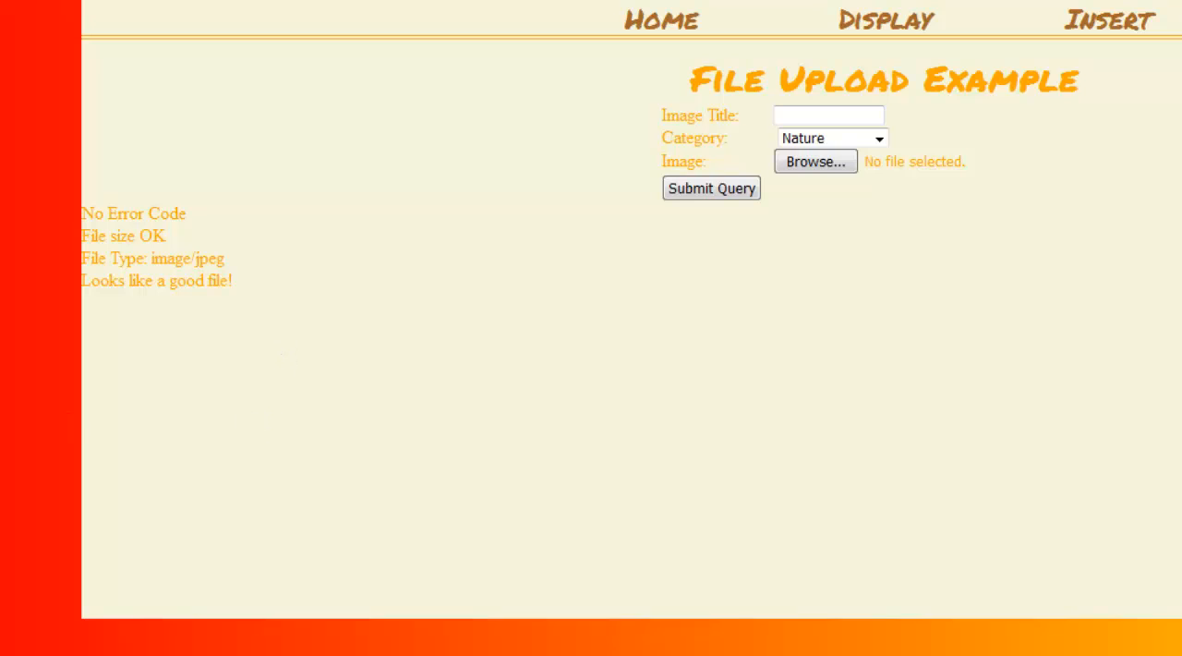
Bring up the imagesss folder of sample JPG images from the upload page.
{"action": "left_click", "coordinate": [815, 161]}
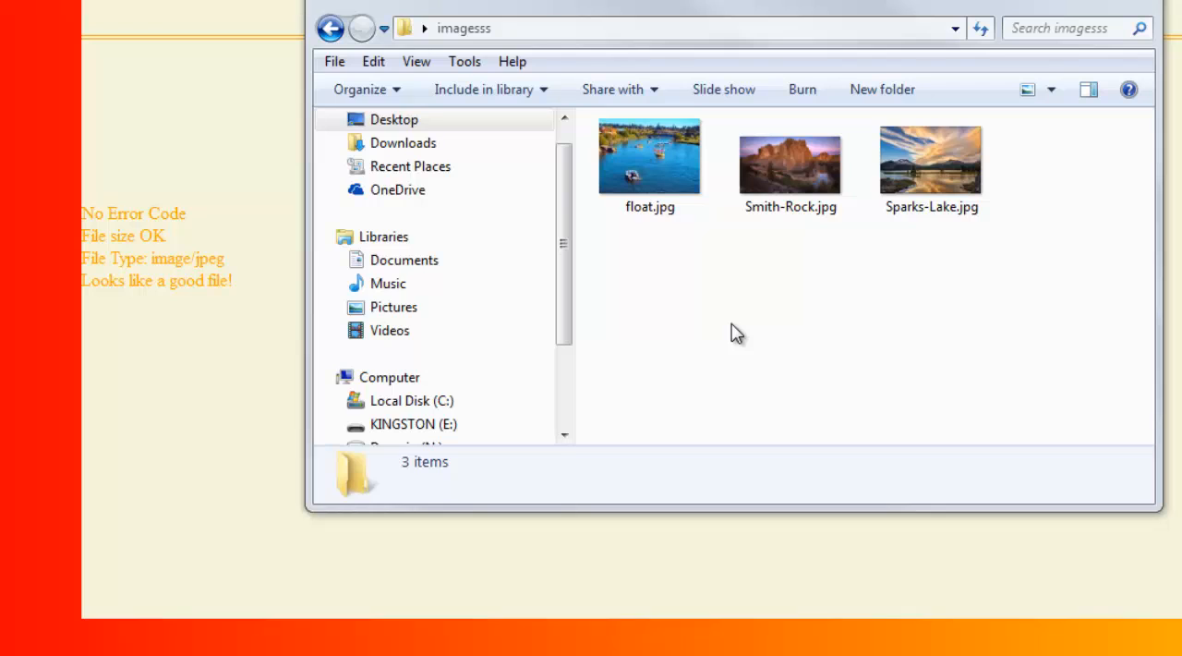
{"action": "mouse_move", "coordinate": [786, 181]}
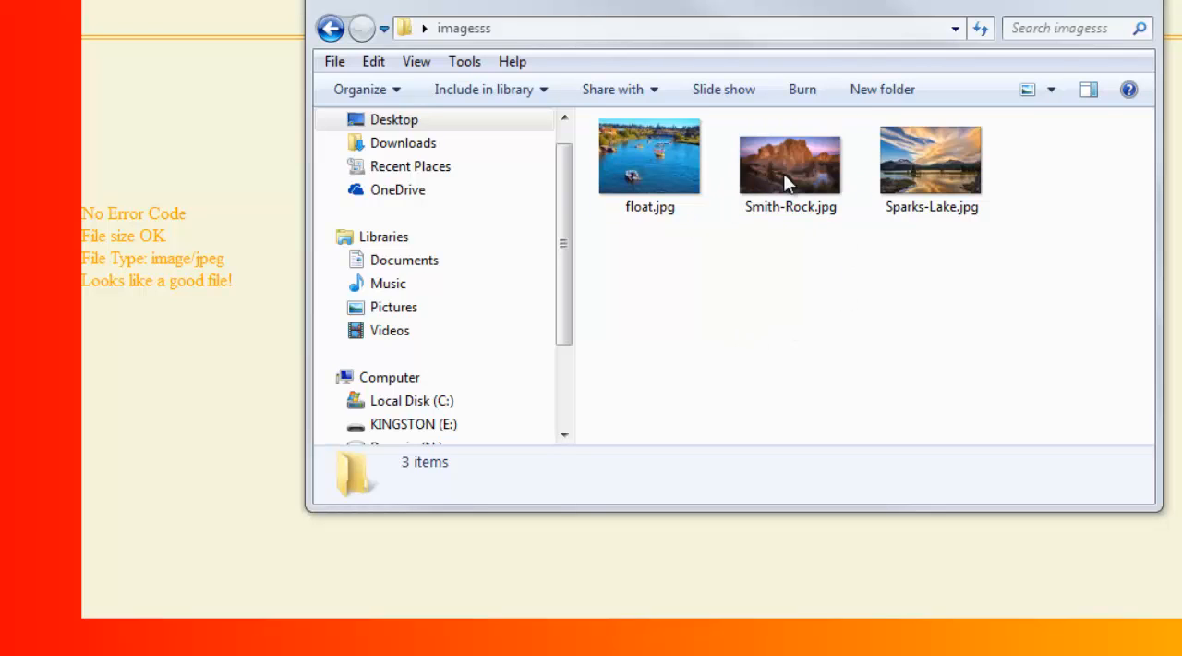
Paste the copied insert.php into imagesss and rename it insert.jpg, confirming the extension change.
{"action": "left_click", "coordinate": [790, 157]}
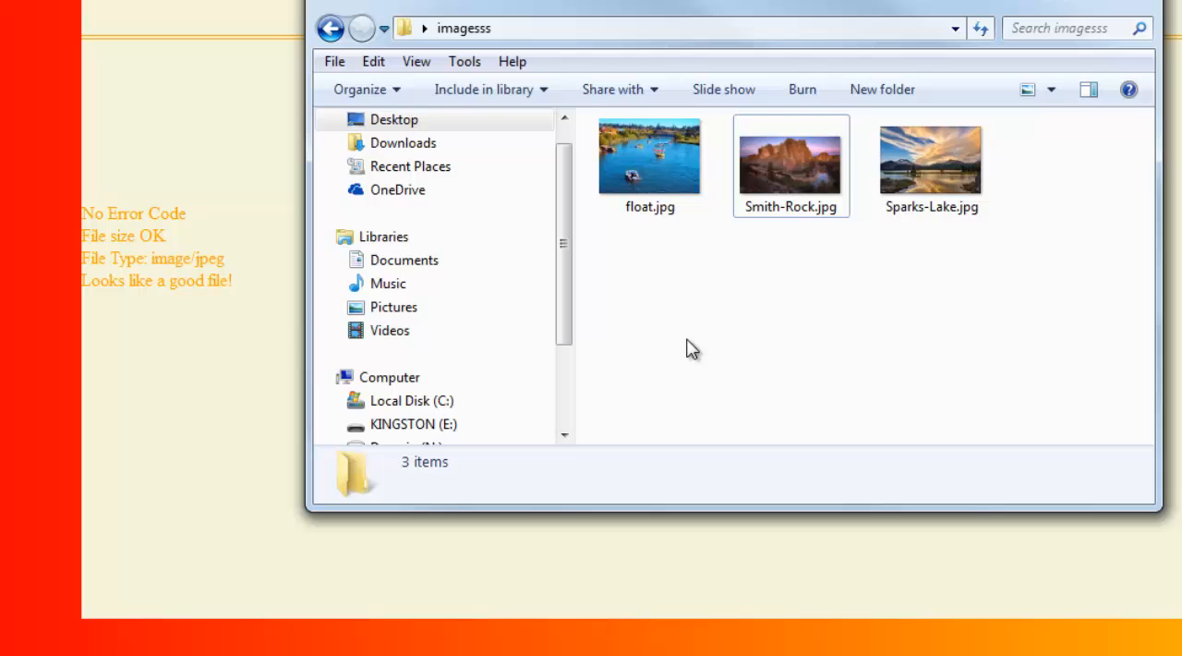
{"action": "right_click", "coordinate": [692, 348]}
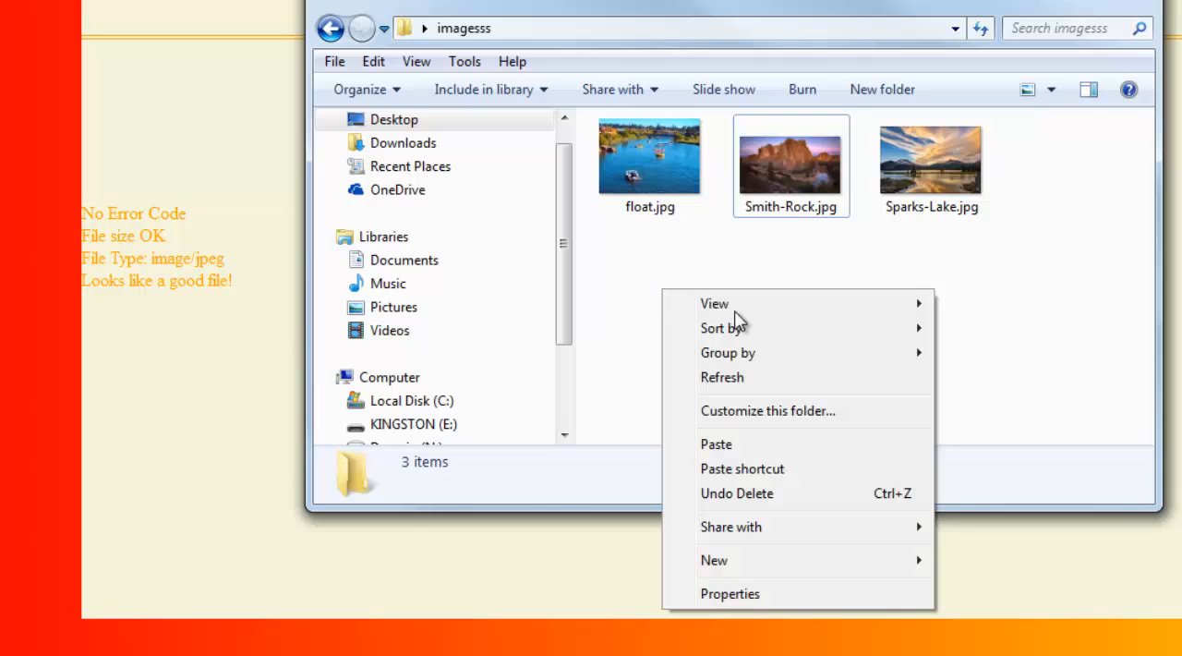
{"action": "left_click", "coordinate": [715, 444]}
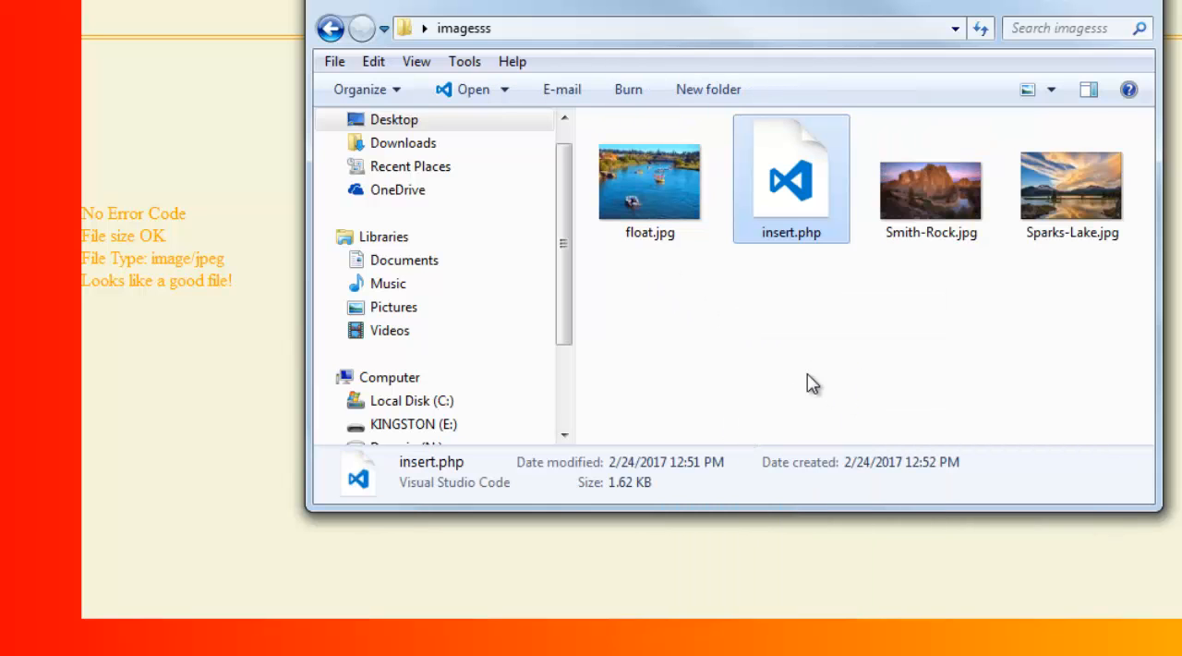
{"action": "left_click", "coordinate": [791, 232]}
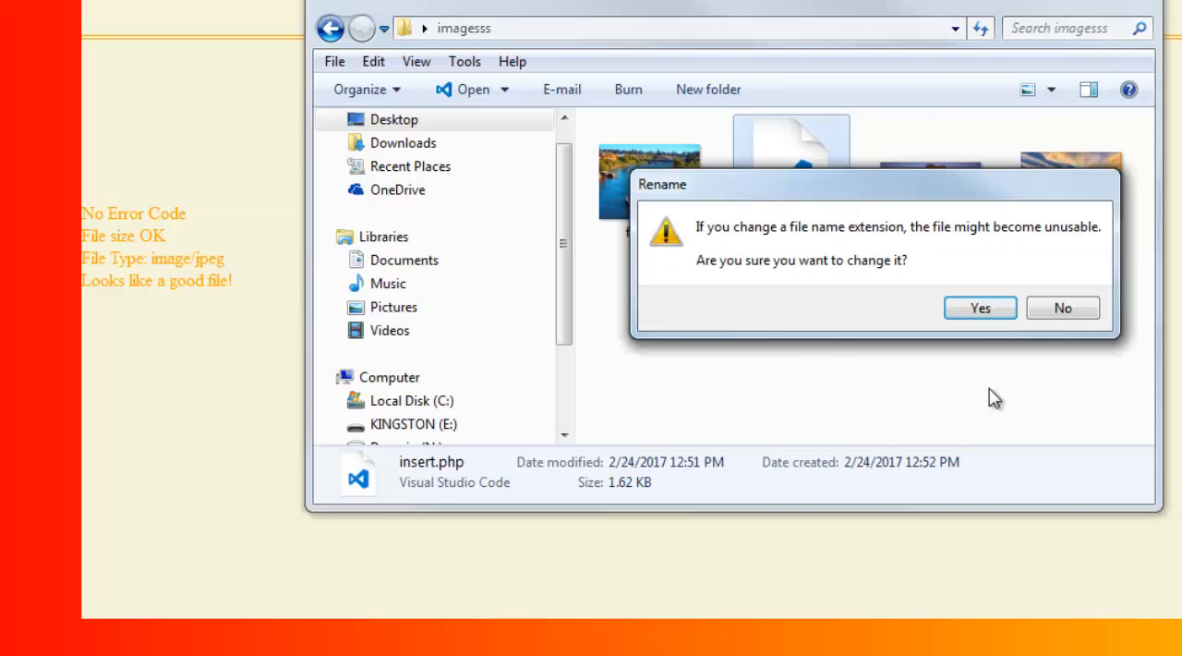
{"action": "left_click", "coordinate": [979, 307]}
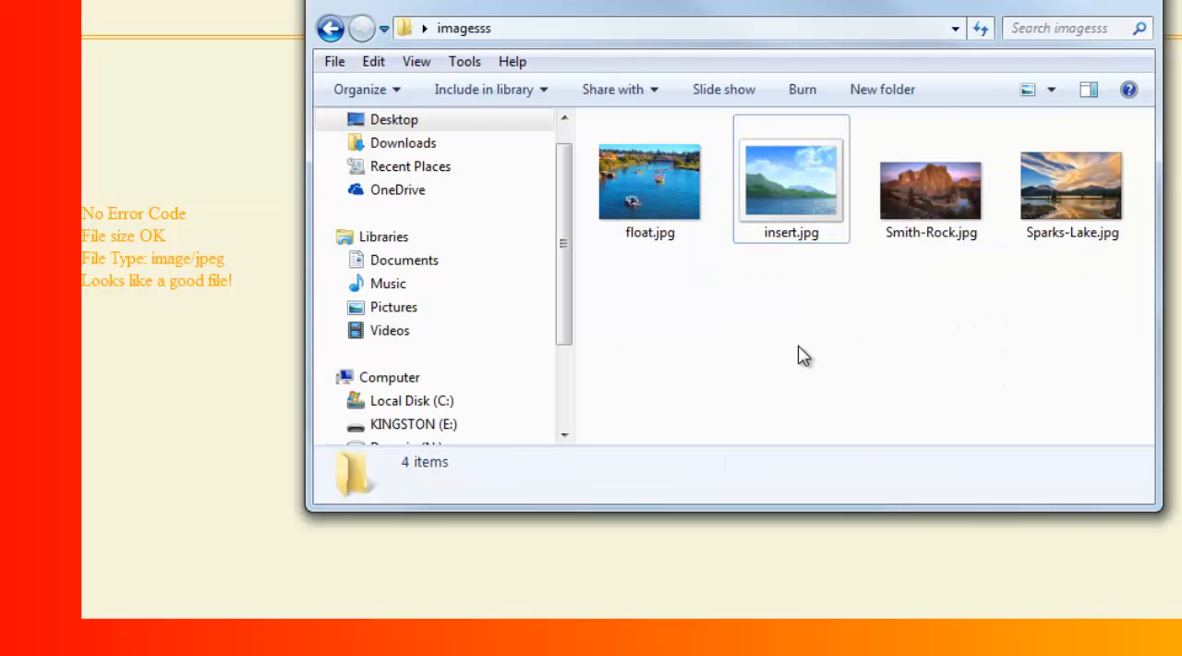
{"action": "mouse_move", "coordinate": [790, 268]}
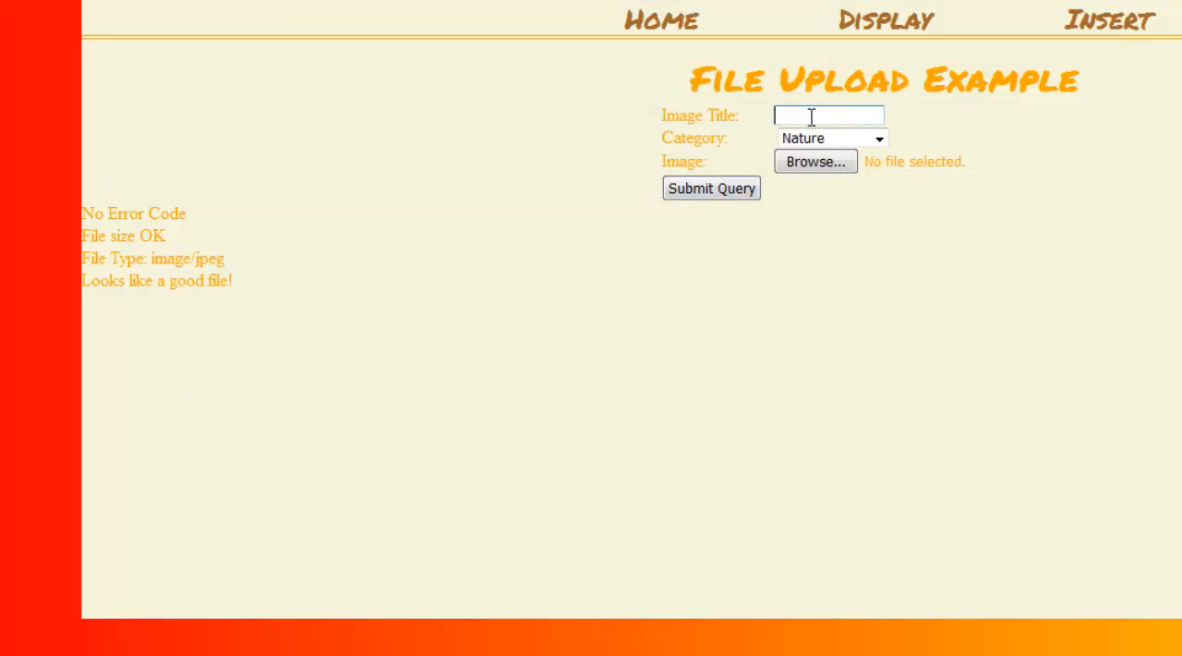
Submit the upload form with title 'stuff' and the renamed insert.jpg as the file.
{"action": "type", "text": "stuff"}
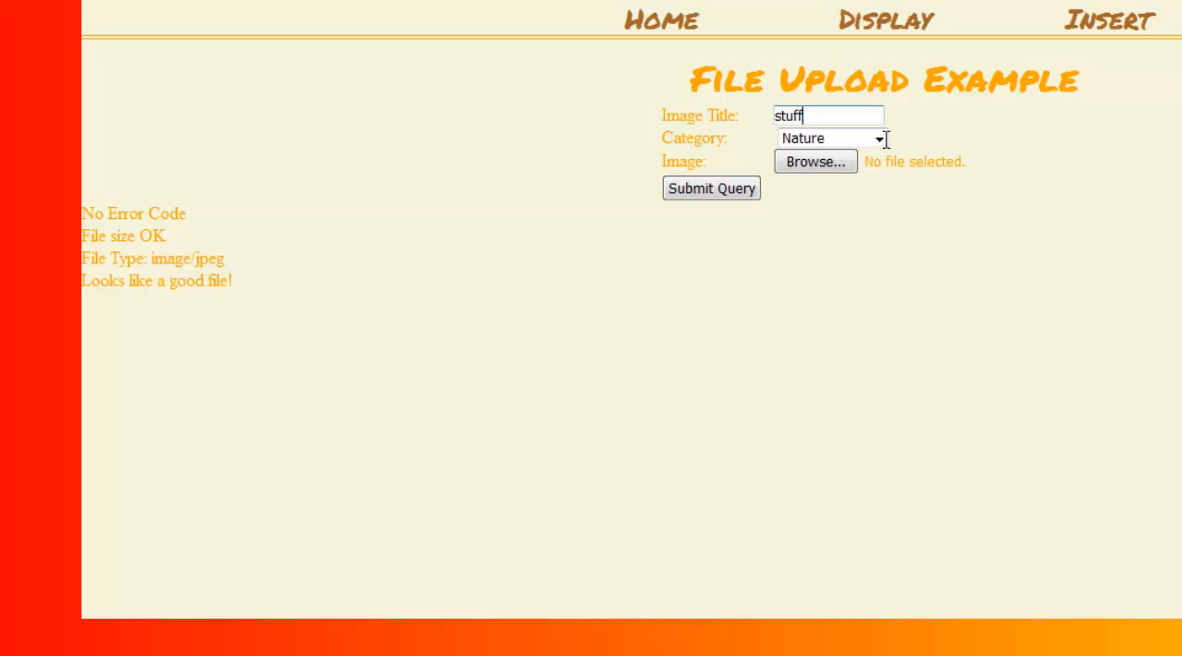
{"action": "left_click", "coordinate": [815, 160]}
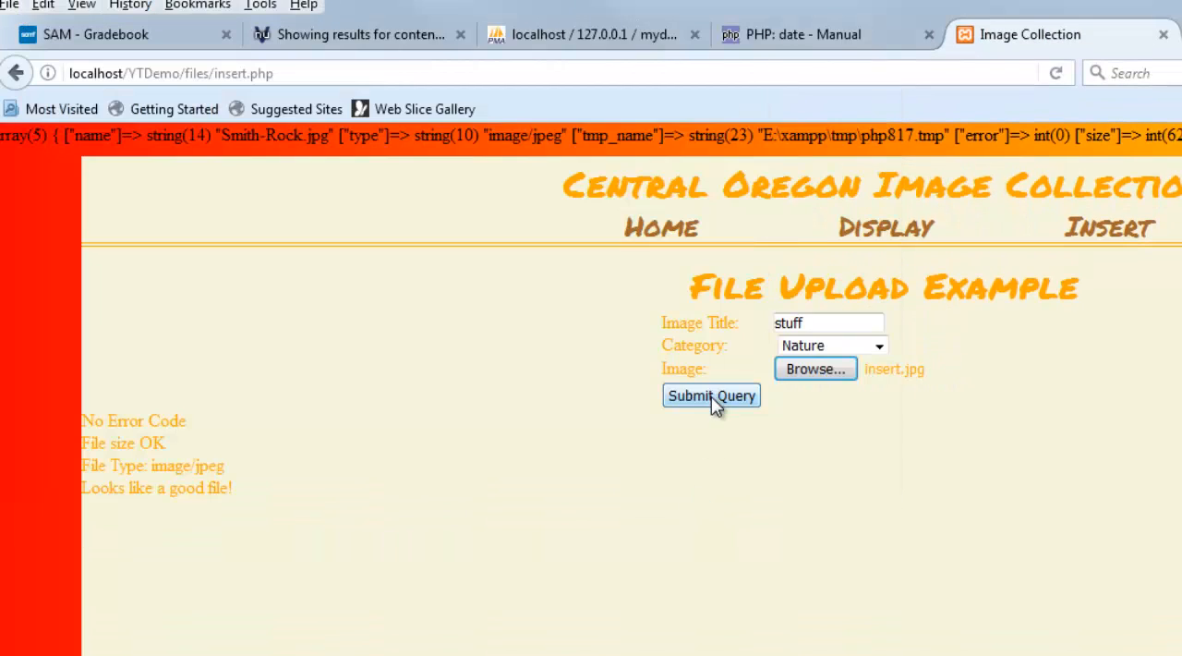
{"action": "left_click", "coordinate": [711, 396]}
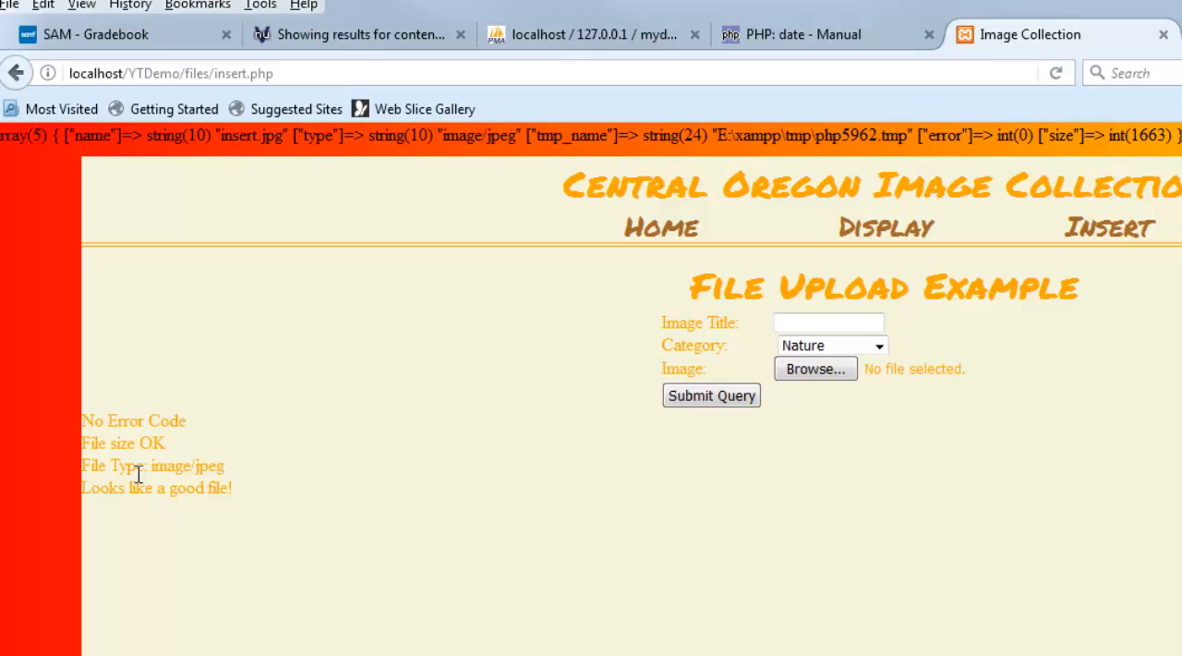
{"action": "mouse_move", "coordinate": [358, 564]}
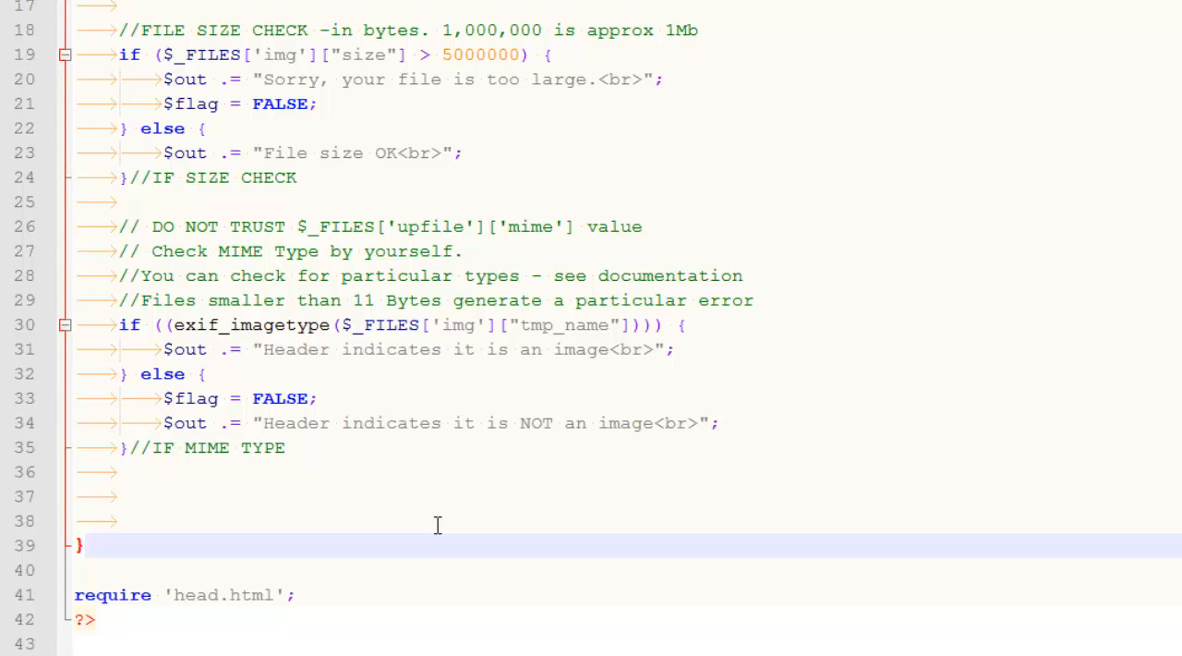
{"action": "mouse_move", "coordinate": [399, 501]}
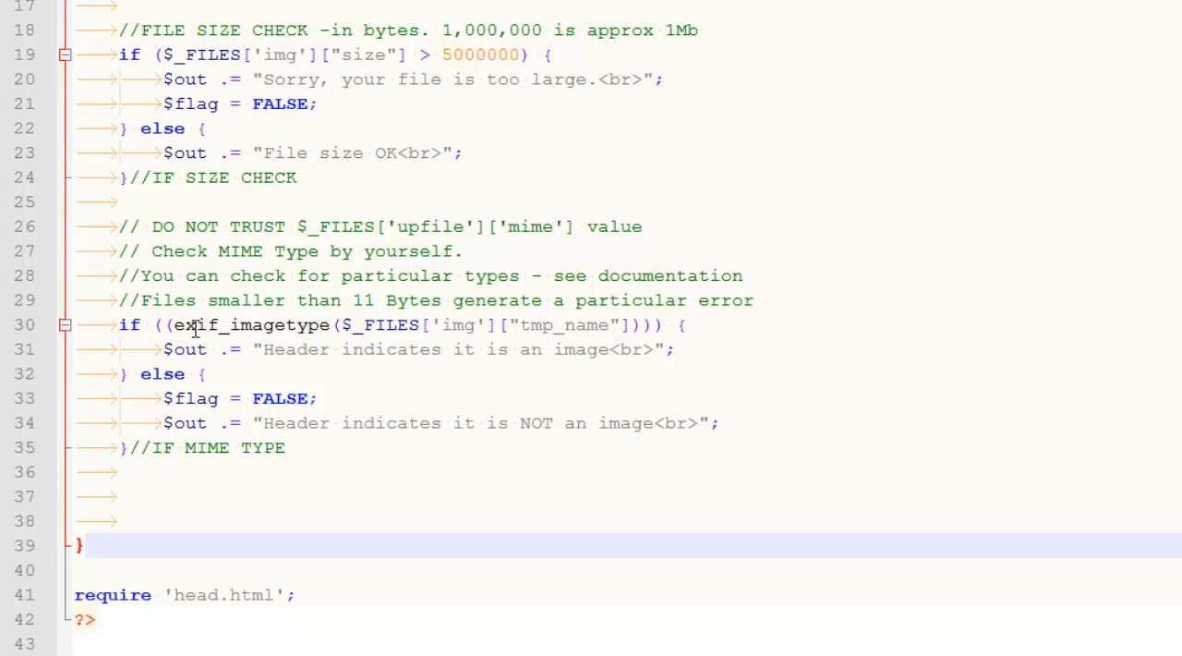
{"action": "mouse_move", "coordinate": [432, 437]}
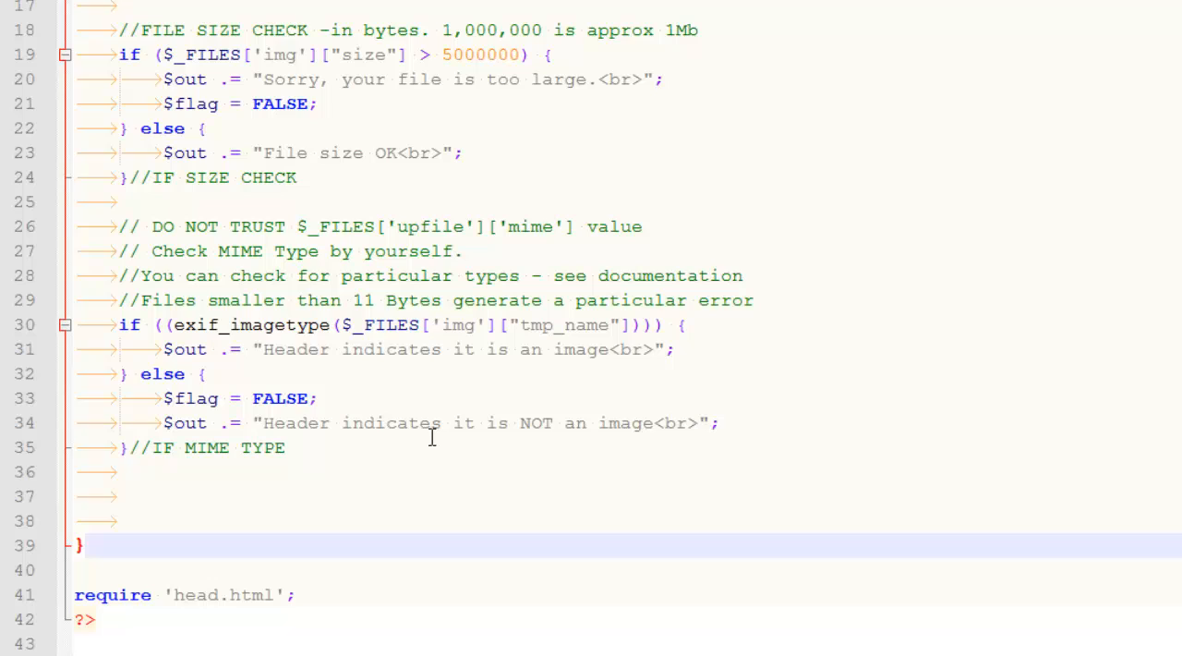
{"action": "mouse_move", "coordinate": [271, 337]}
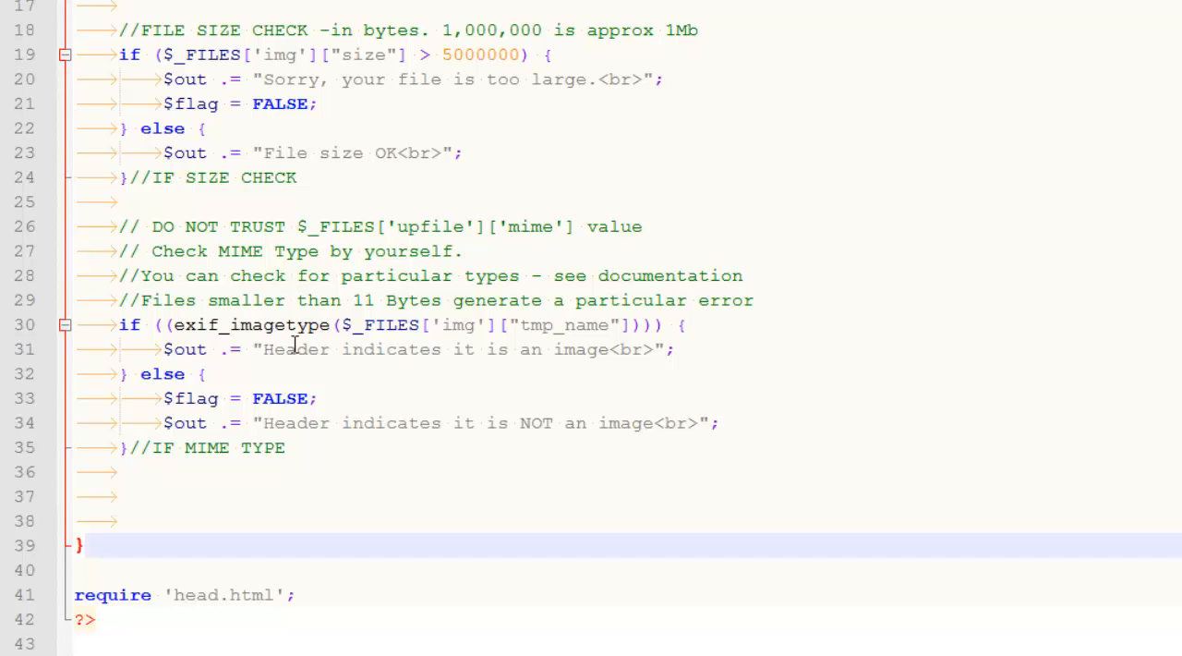
Wrap exif_imagetype($_FILES['img']['tmp_name']) in an if/else that reports NOT an image and sets $flag FALSE.
{"action": "left_click", "coordinate": [416, 349]}
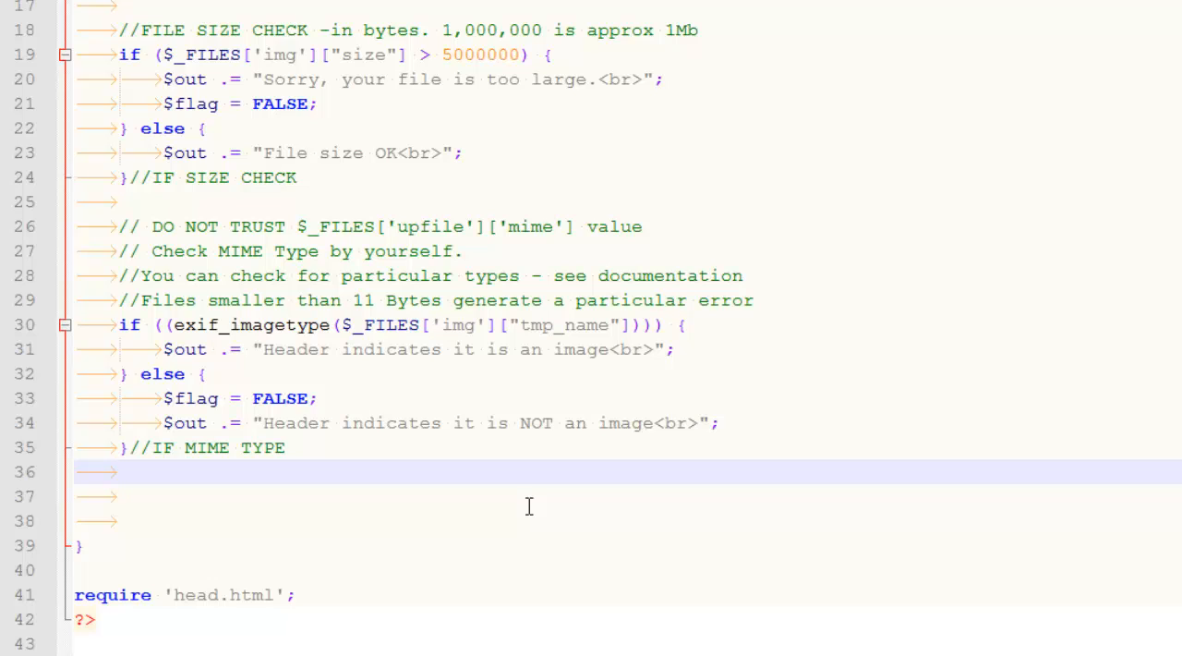
{"action": "left_click", "coordinate": [507, 496]}
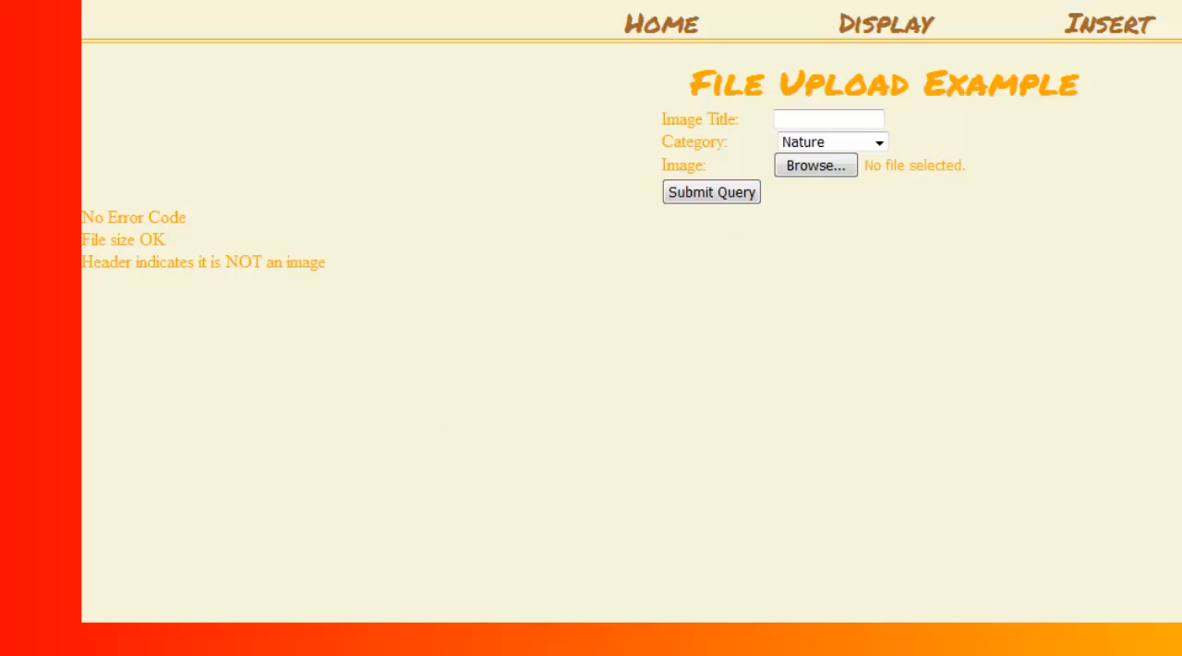
{"action": "mouse_move", "coordinate": [325, 366]}
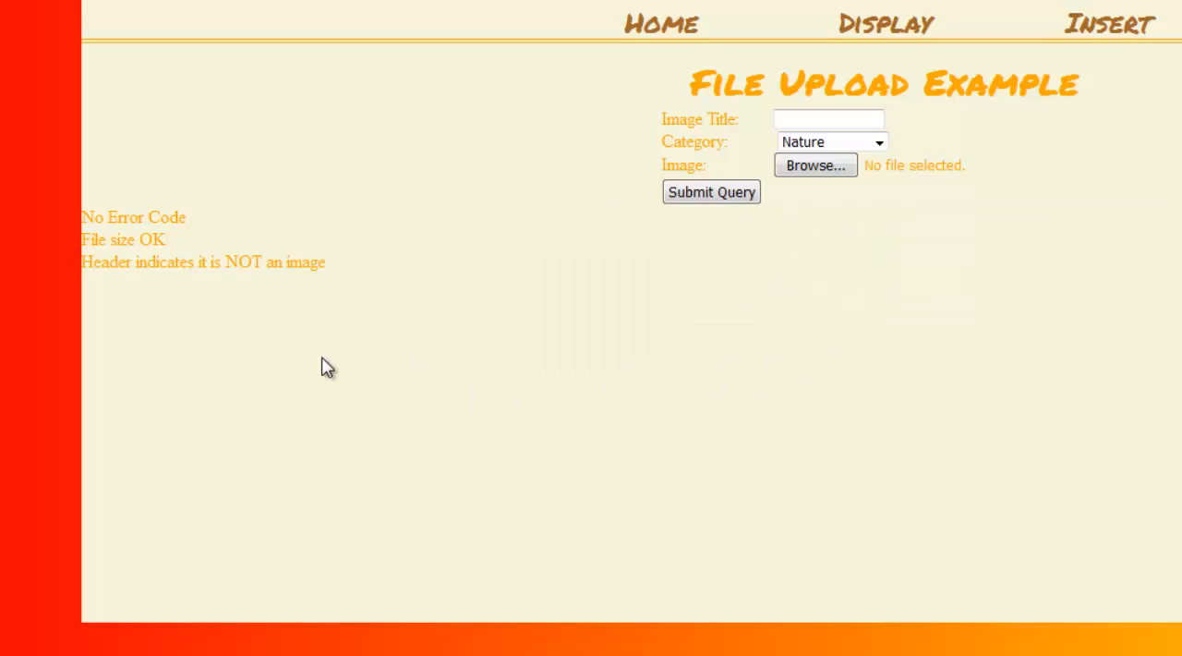
Highlight the 'Header indicates it is NOT an image' message beside the var_dump claiming image/jpeg.
{"action": "left_click_drag", "start_coordinate": [109, 262], "coordinate": [326, 263]}
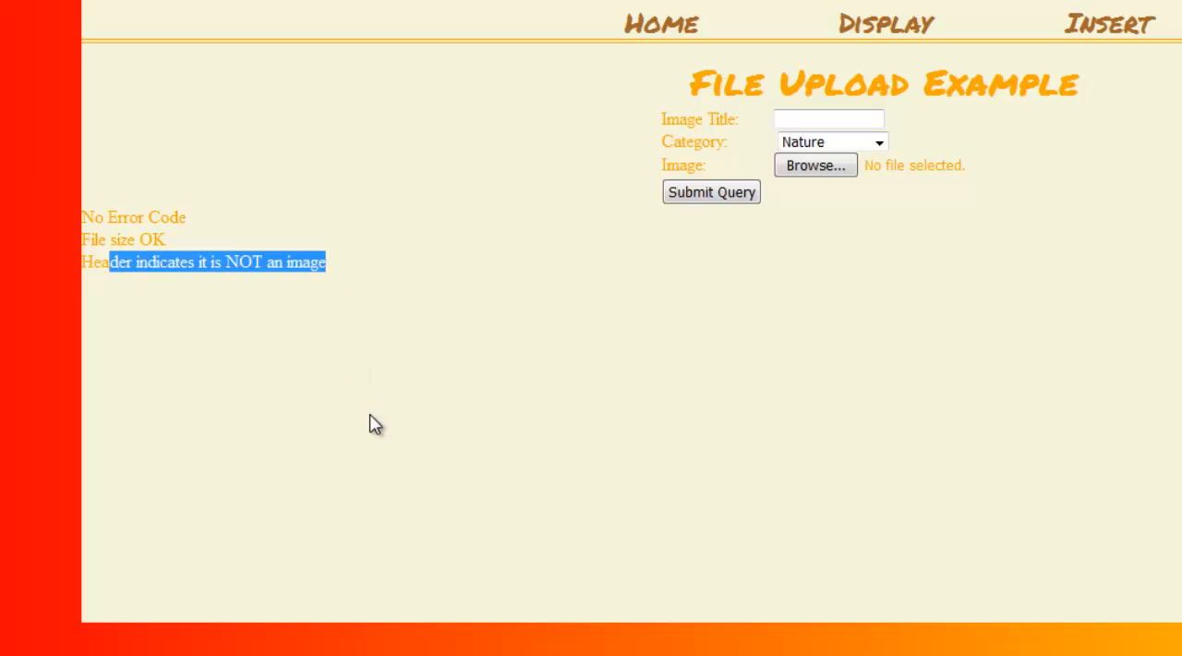
{"action": "left_click", "coordinate": [356, 438]}
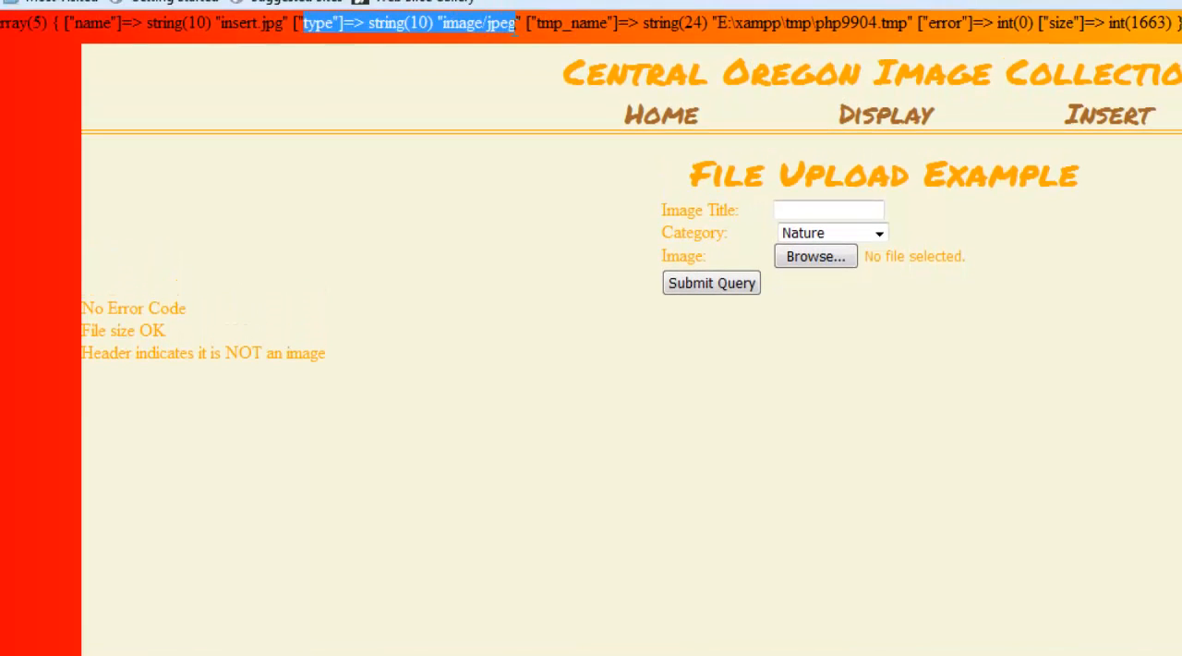
{"action": "mouse_move", "coordinate": [531, 424]}
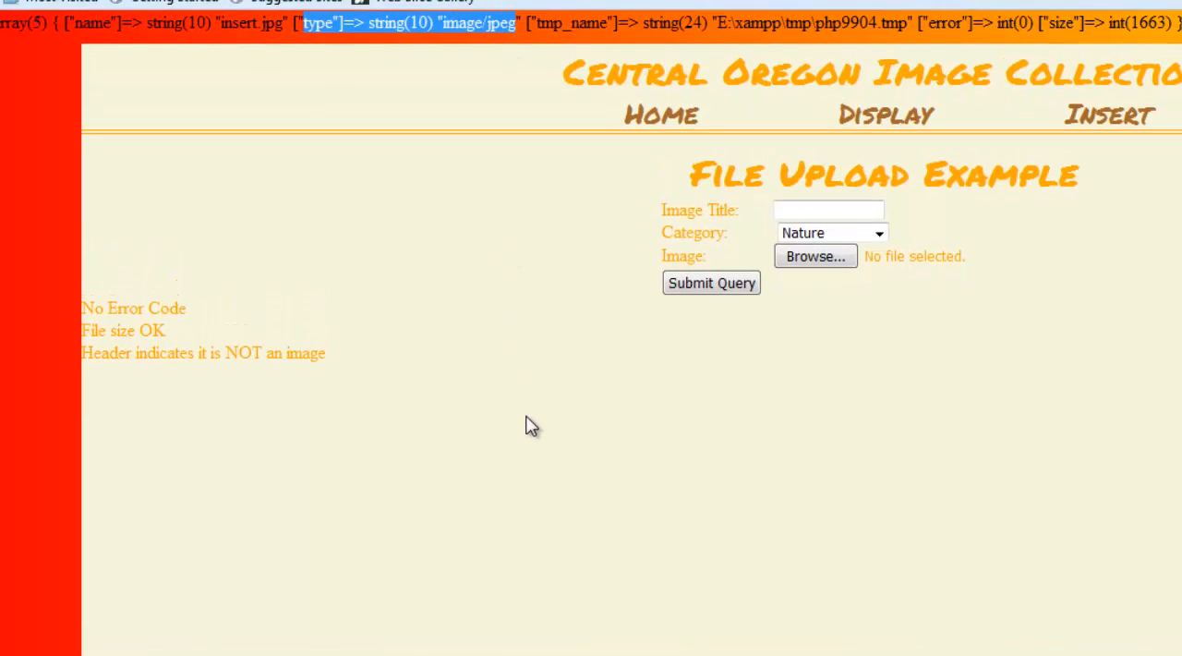
{"action": "mouse_move", "coordinate": [452, 509]}
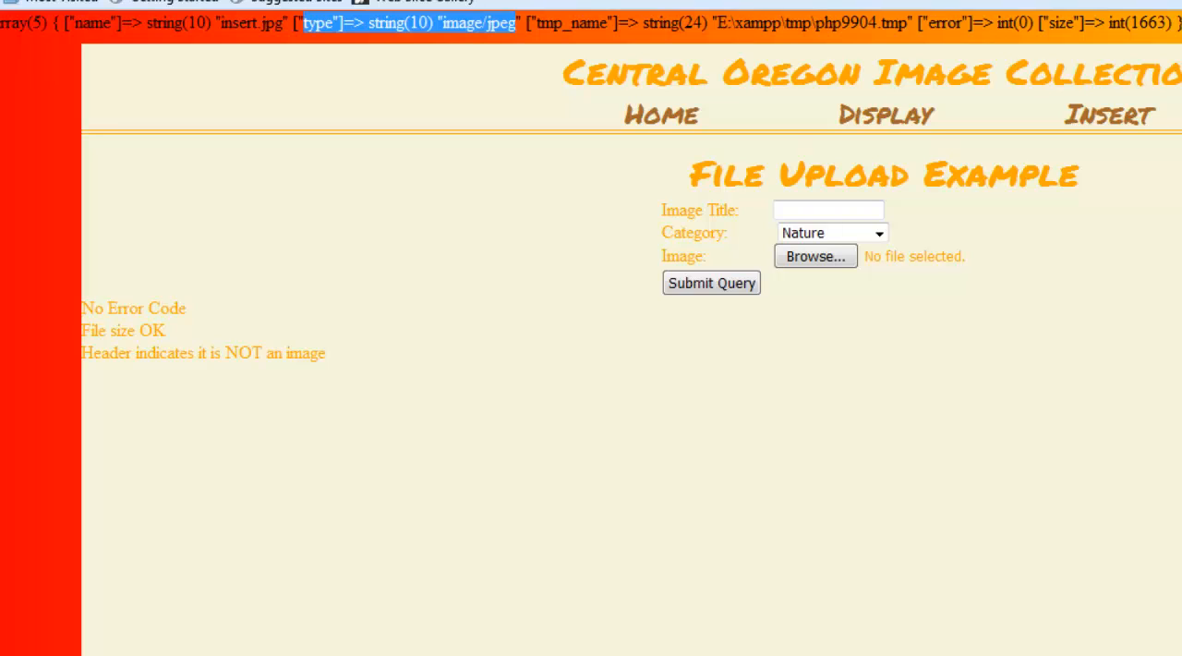
{"action": "mouse_move", "coordinate": [386, 630]}
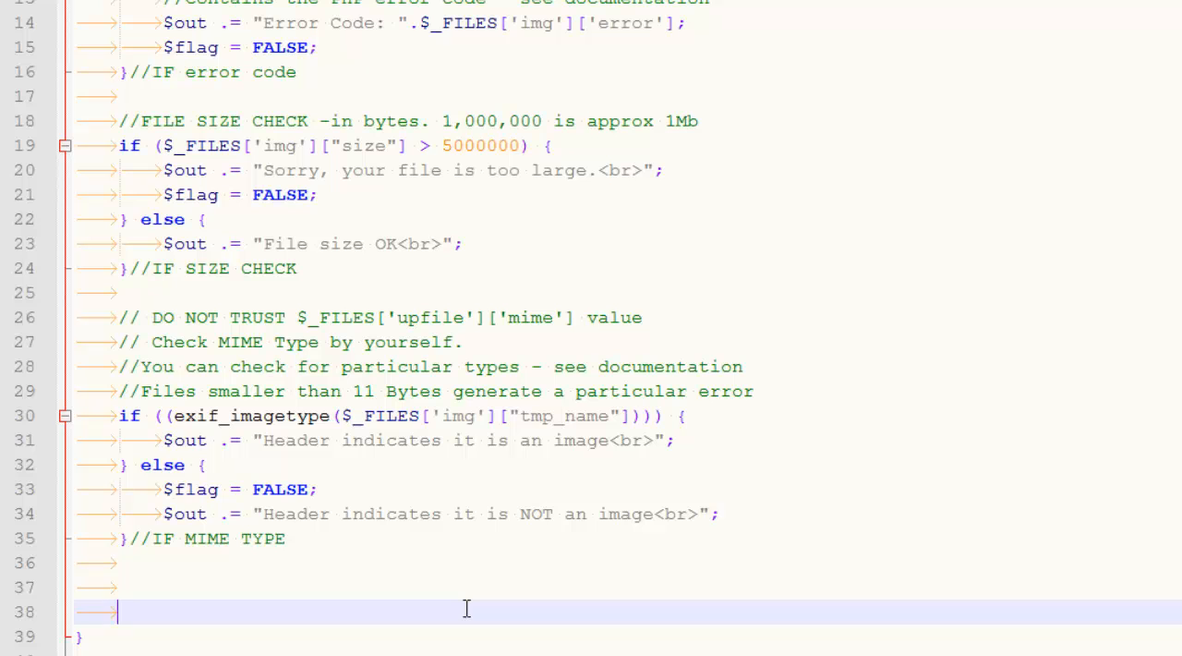
{"action": "mouse_move", "coordinate": [368, 454]}
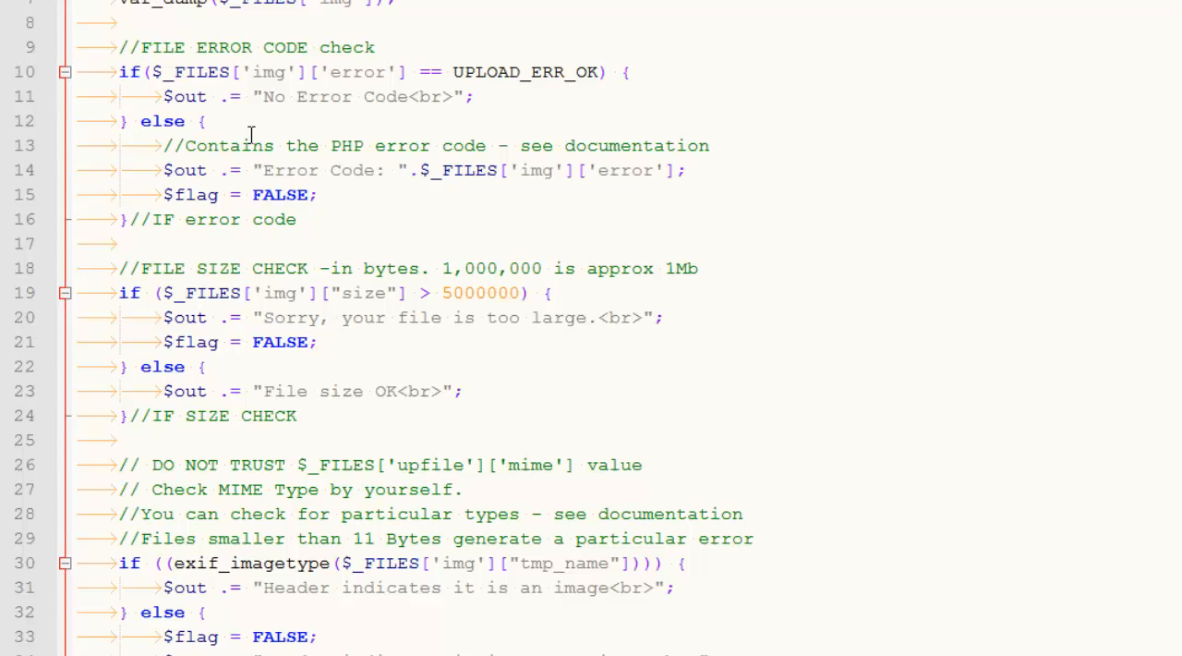
{"action": "left_click", "coordinate": [450, 317]}
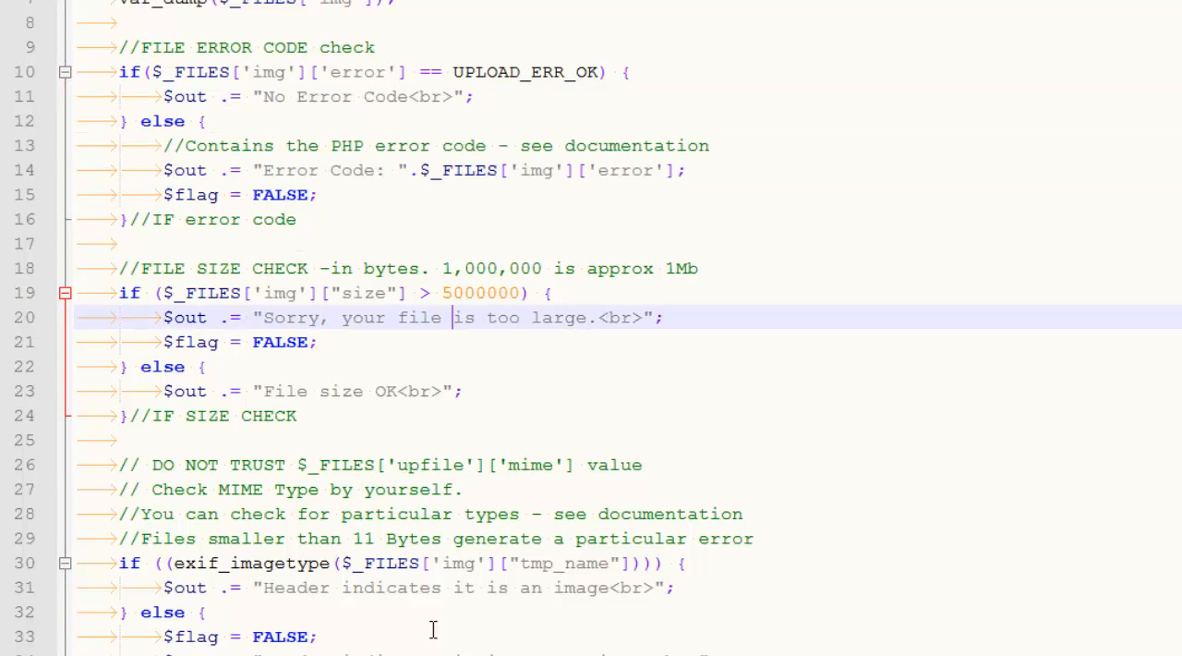